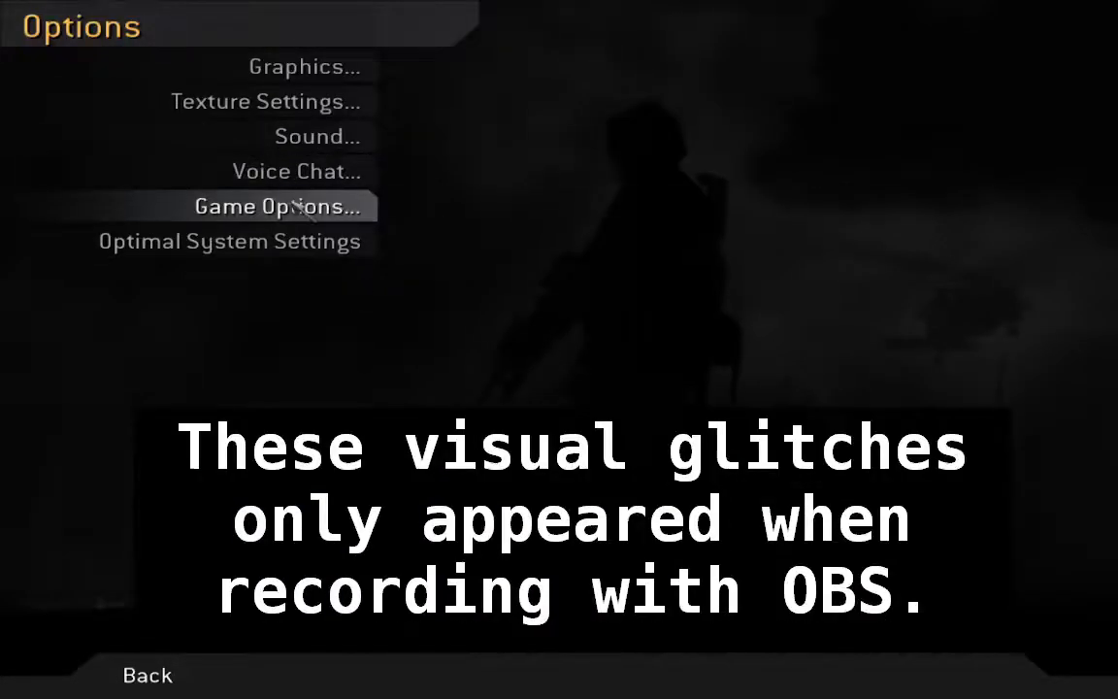
Review the Game Options, Texture Settings and Graphics pages, then go back to the main menu.
left_click(277, 206)
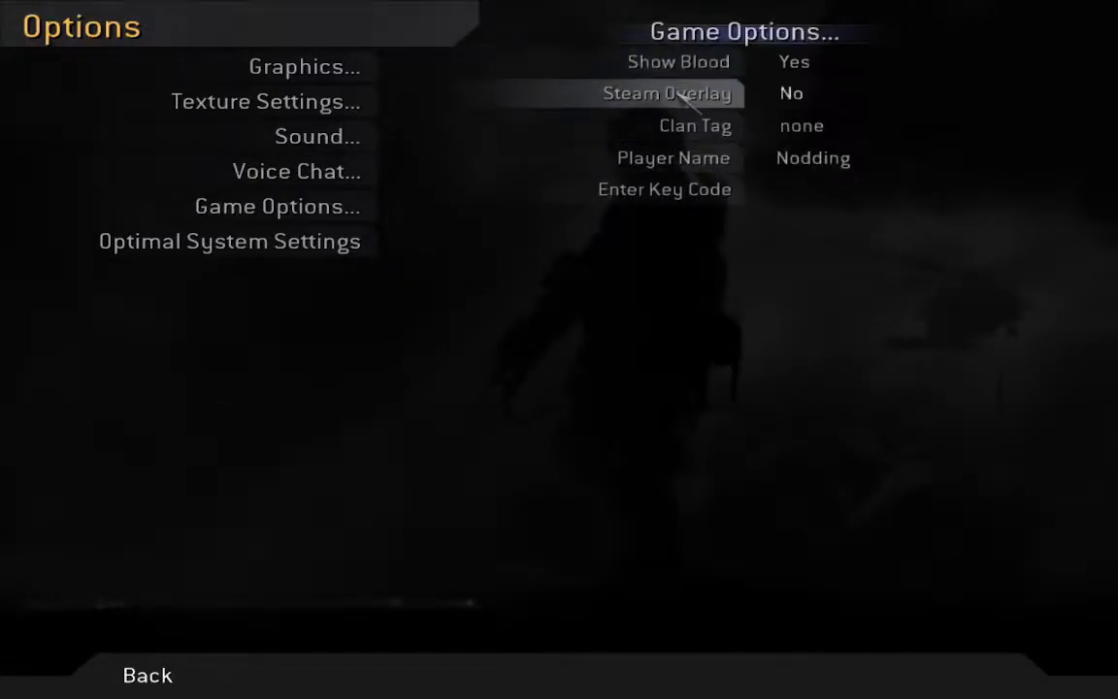
mouse_move(688, 167)
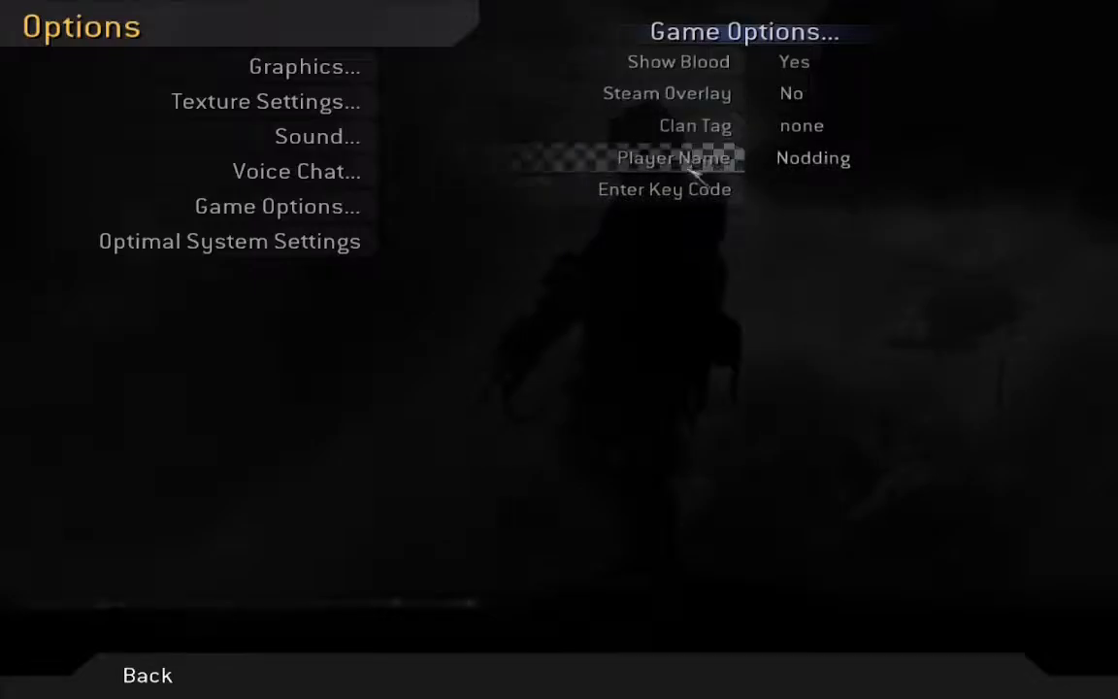
left_click(296, 170)
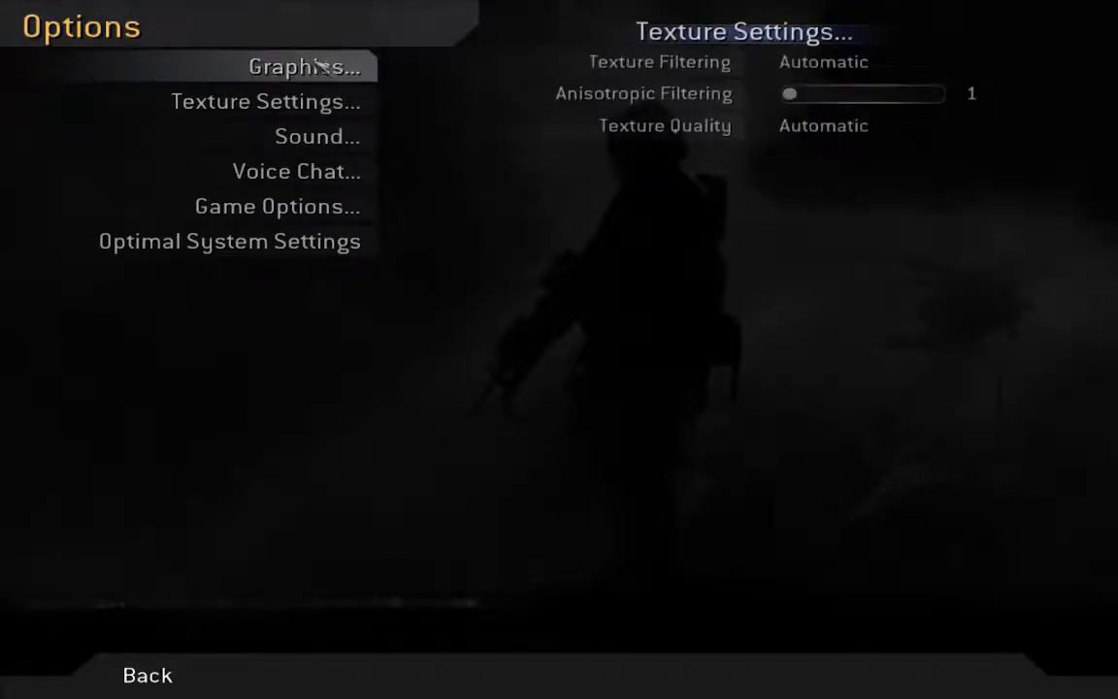
left_click(304, 66)
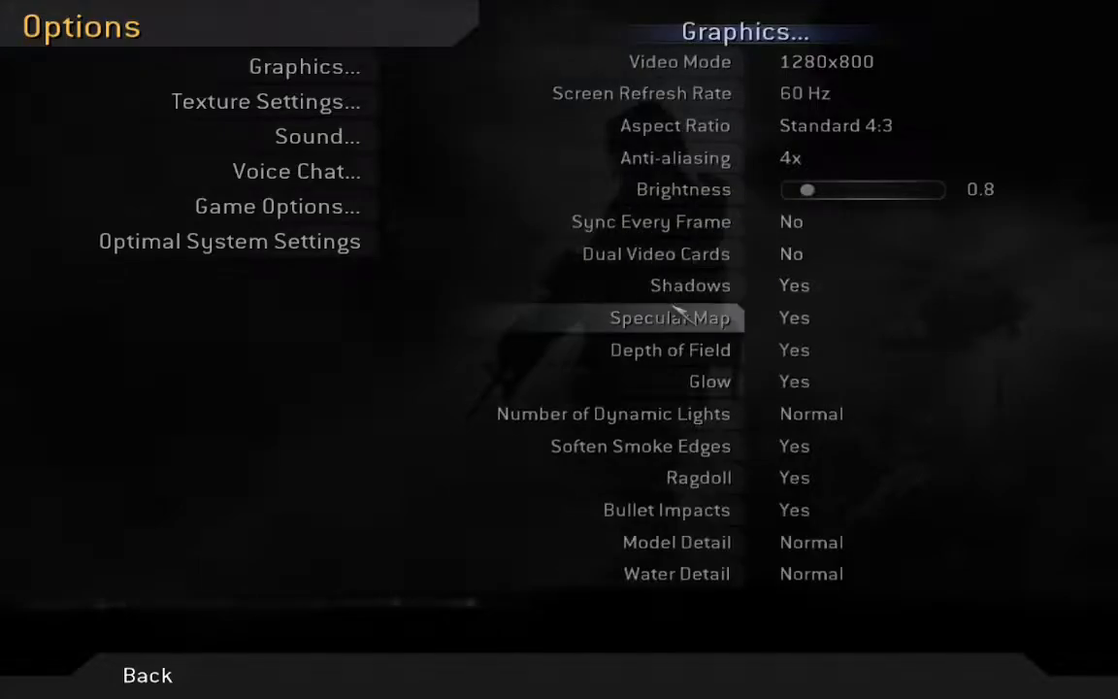
left_click(147, 672)
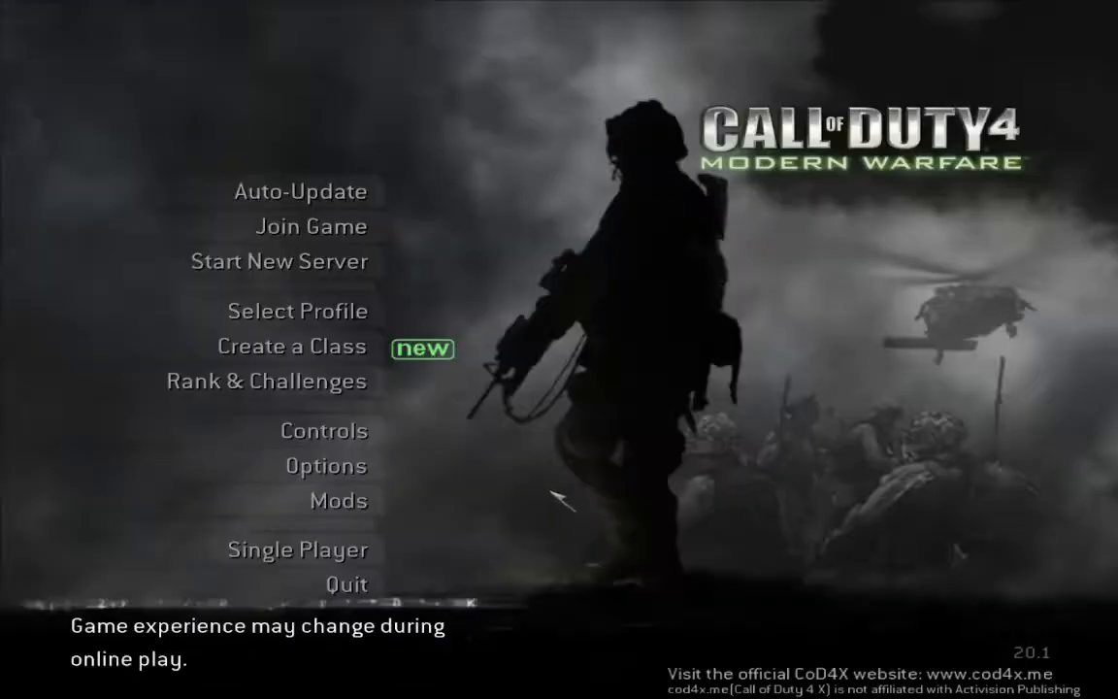
mouse_move(311, 226)
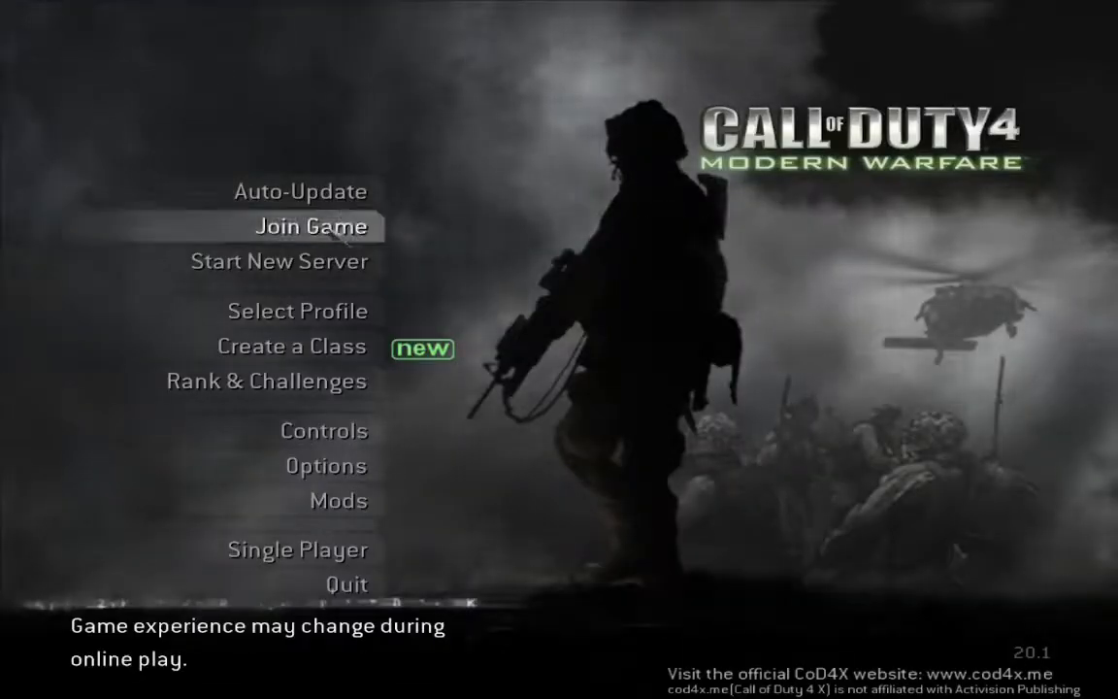
Join the NamelessNoobs Gun Game Killhouse server from the CoD4X server list.
left_click(310, 226)
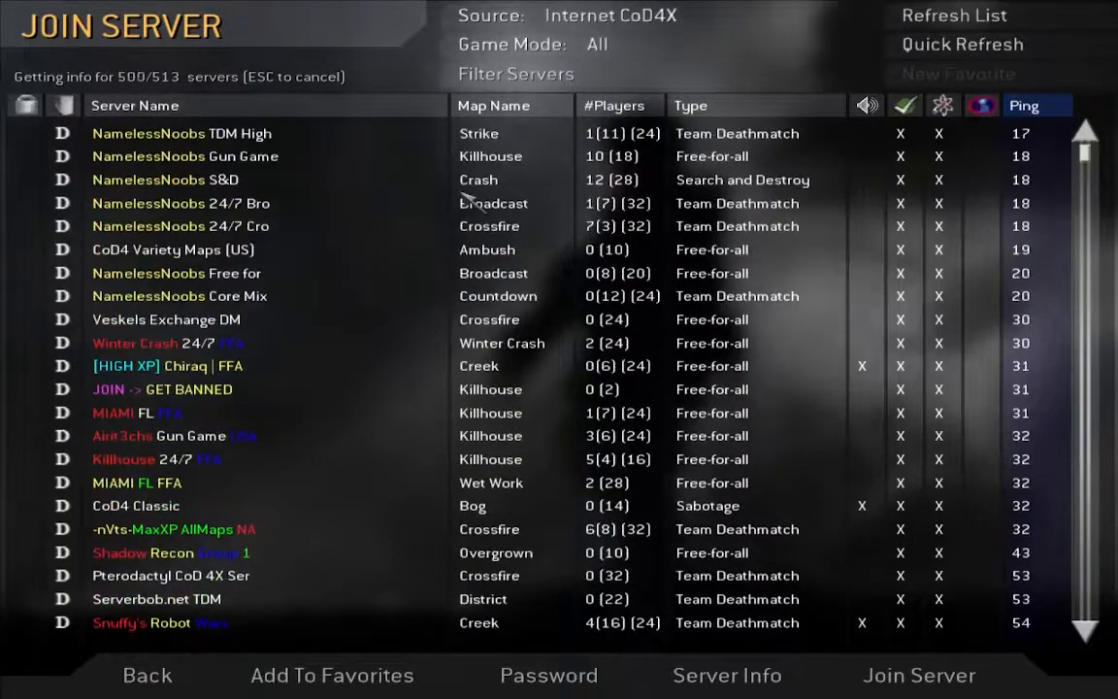
left_click(954, 16)
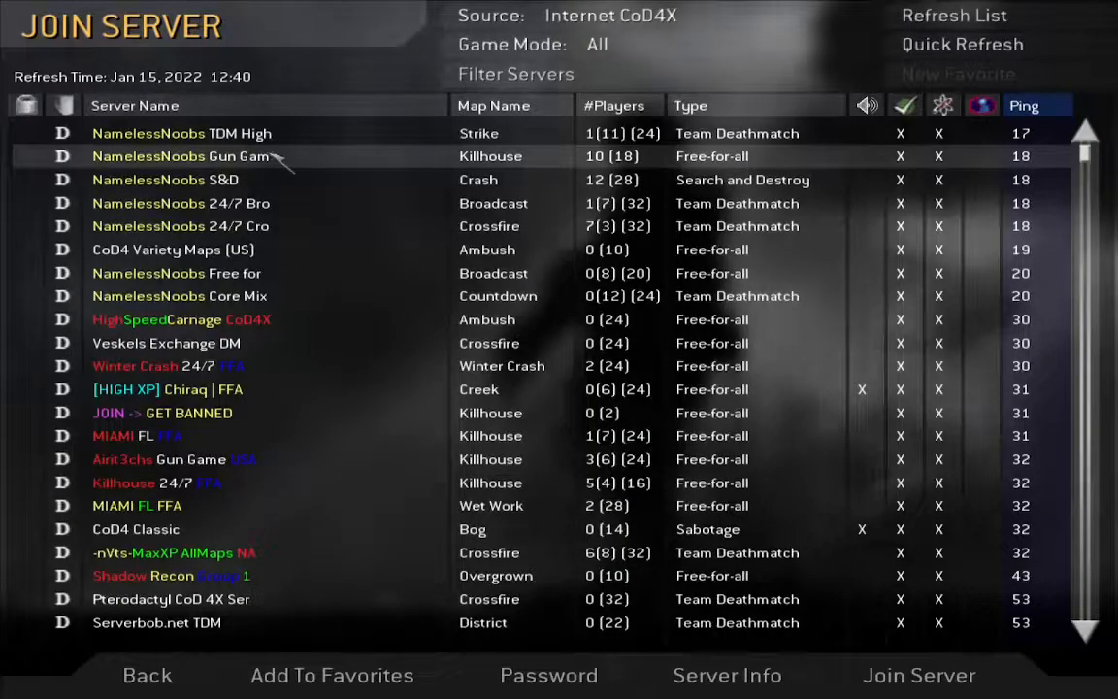
left_click(921, 673)
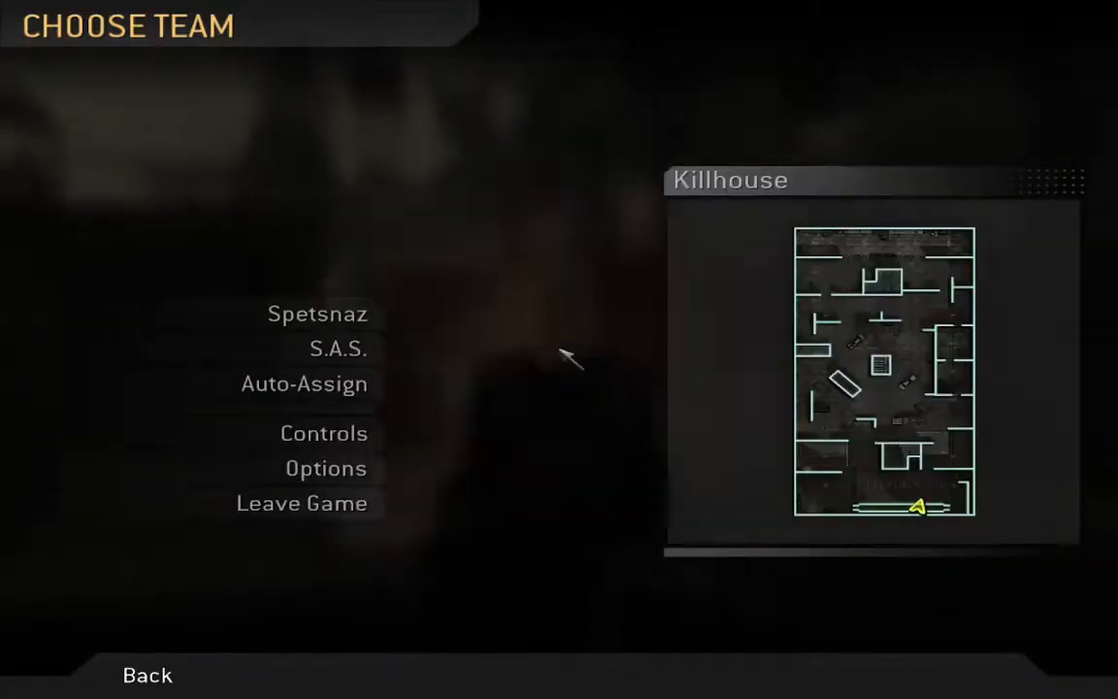
left_click(338, 349)
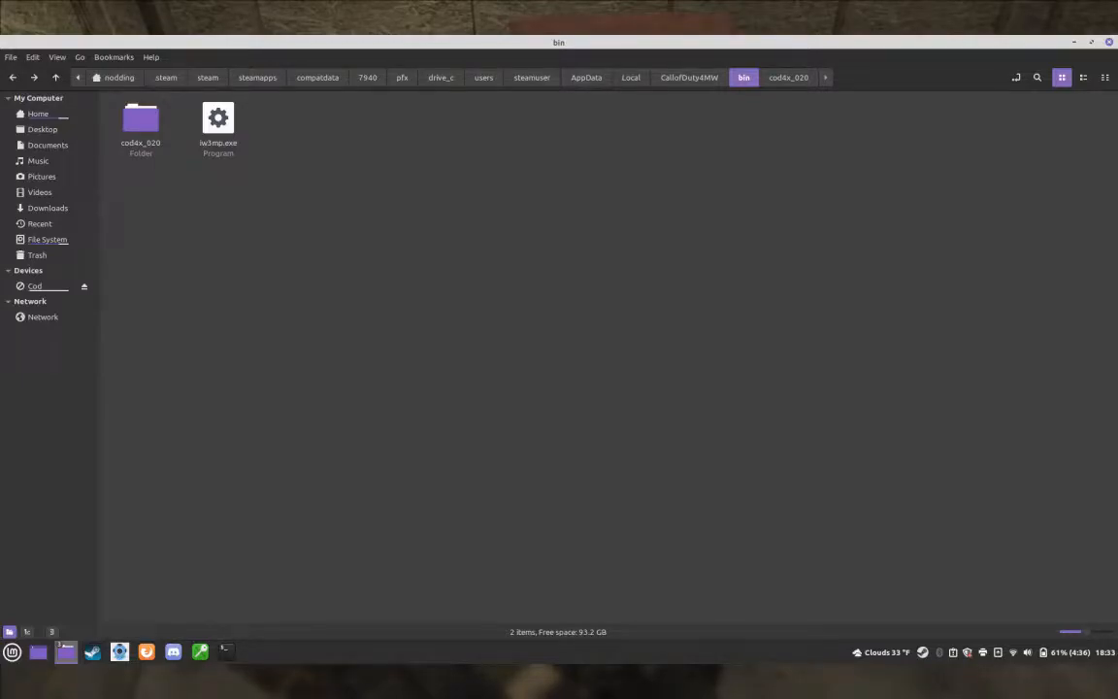
Open the cod4x_020 folder in CallofDuty4MW/bin to view its DLLs.
double_click(140, 119)
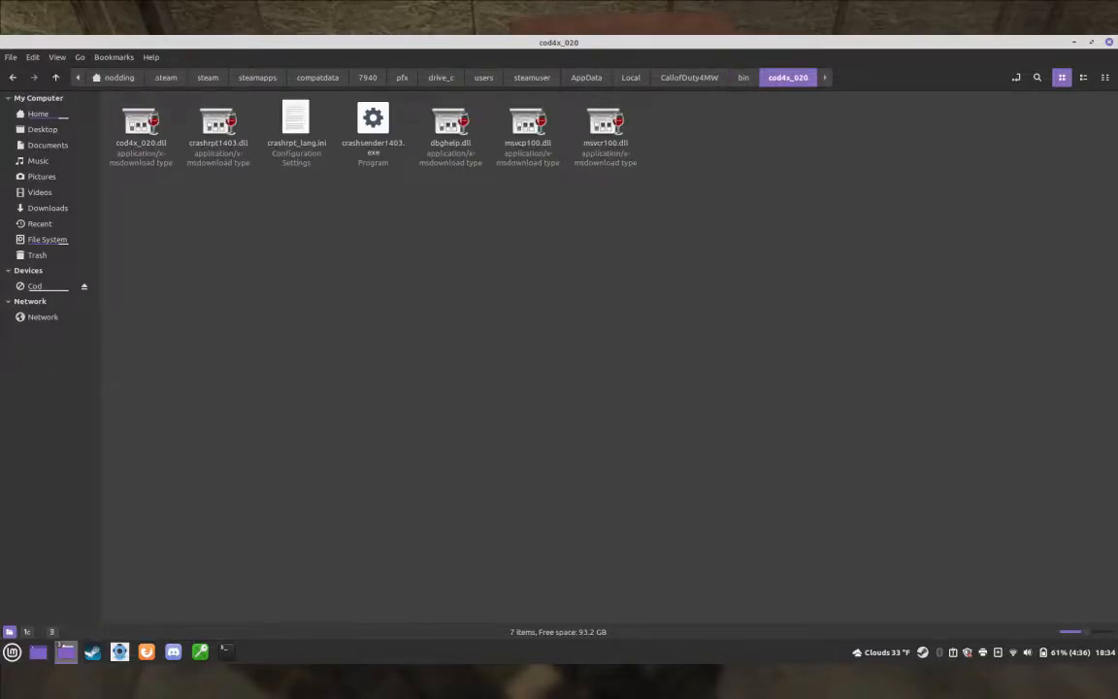